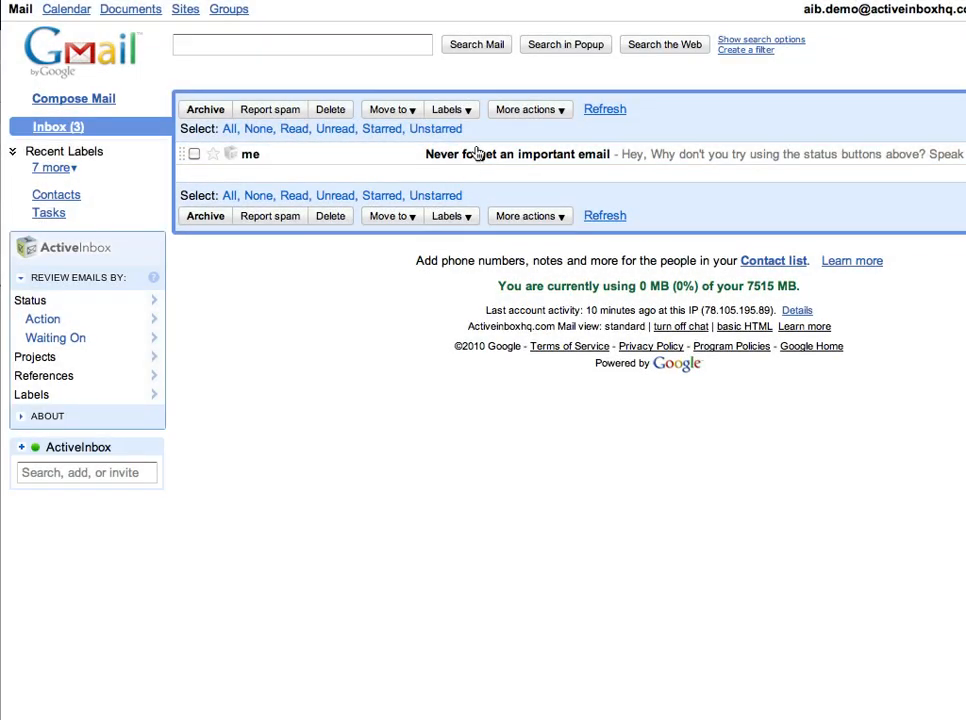
Step: Mark the 'Never forget an important email' message with the Action status
click(516, 154)
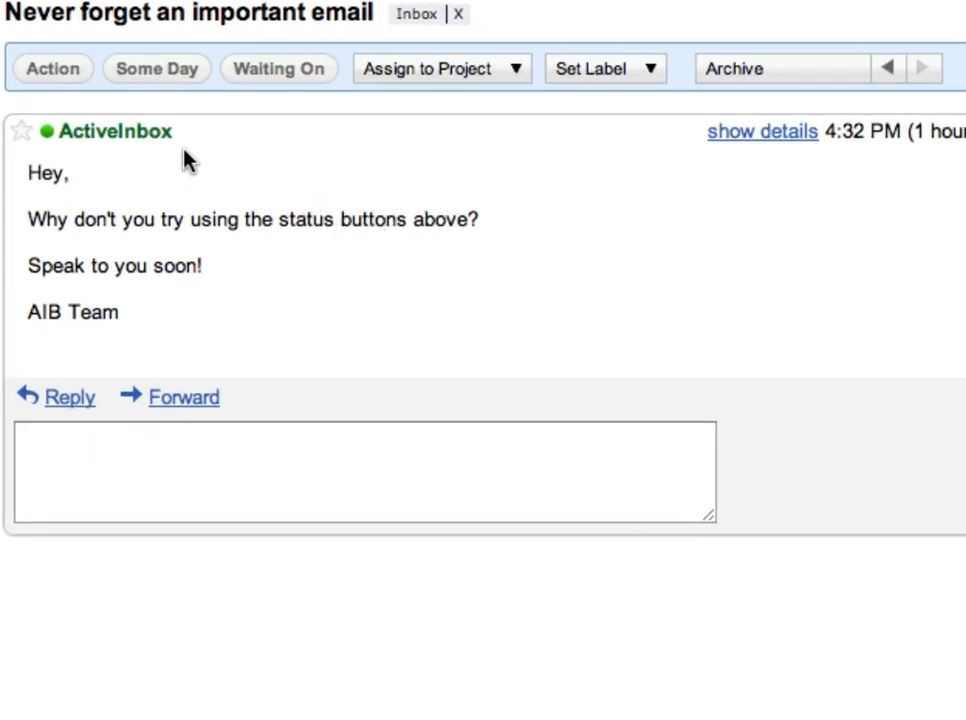
click(52, 68)
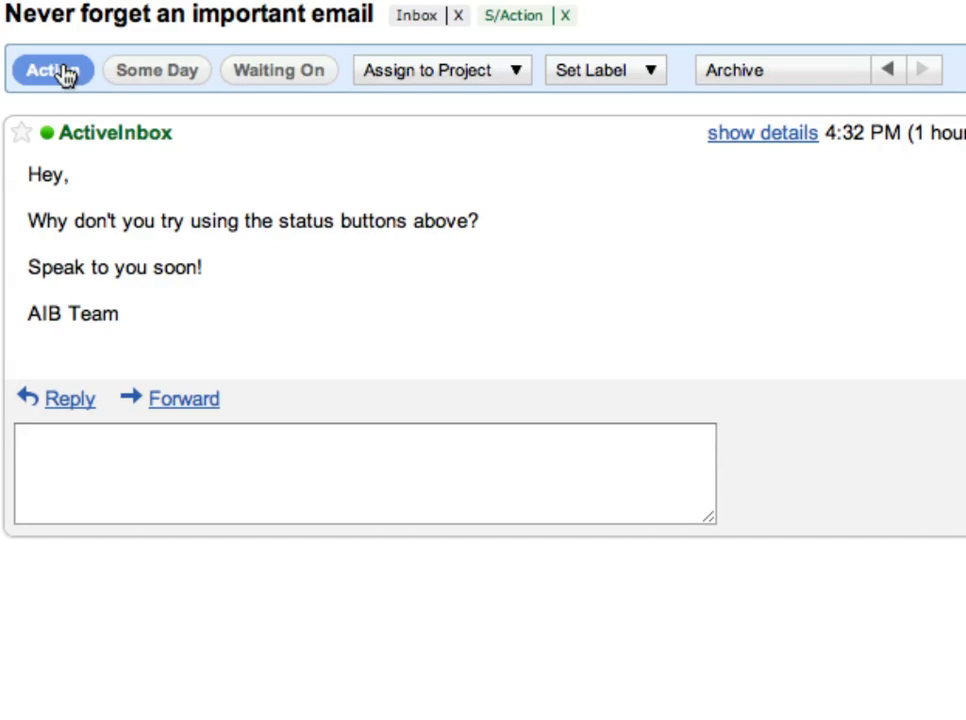
mouse_move(744, 94)
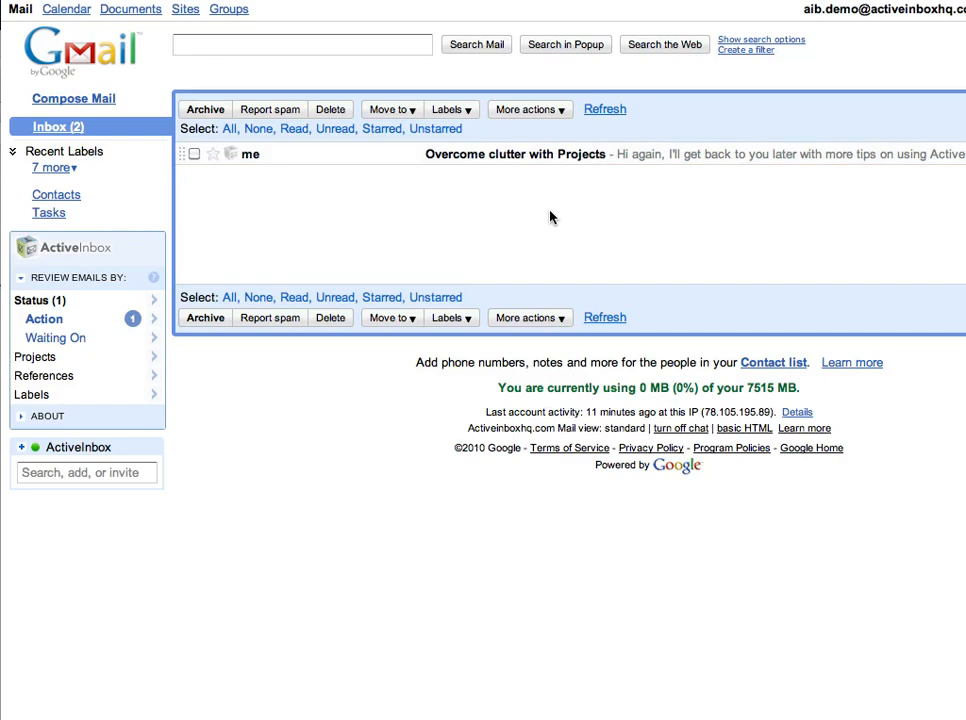
Step: File the 'Overcome clutter with Projects' email under a new project label 'ActiveInbox/Fix Email'
click(516, 154)
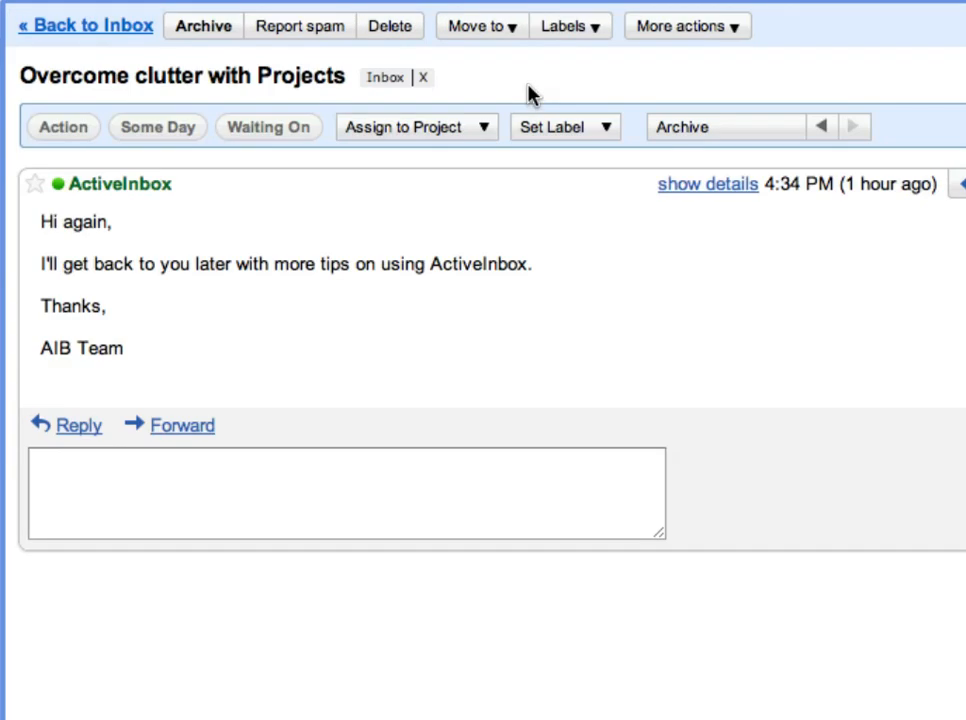
mouse_move(516, 224)
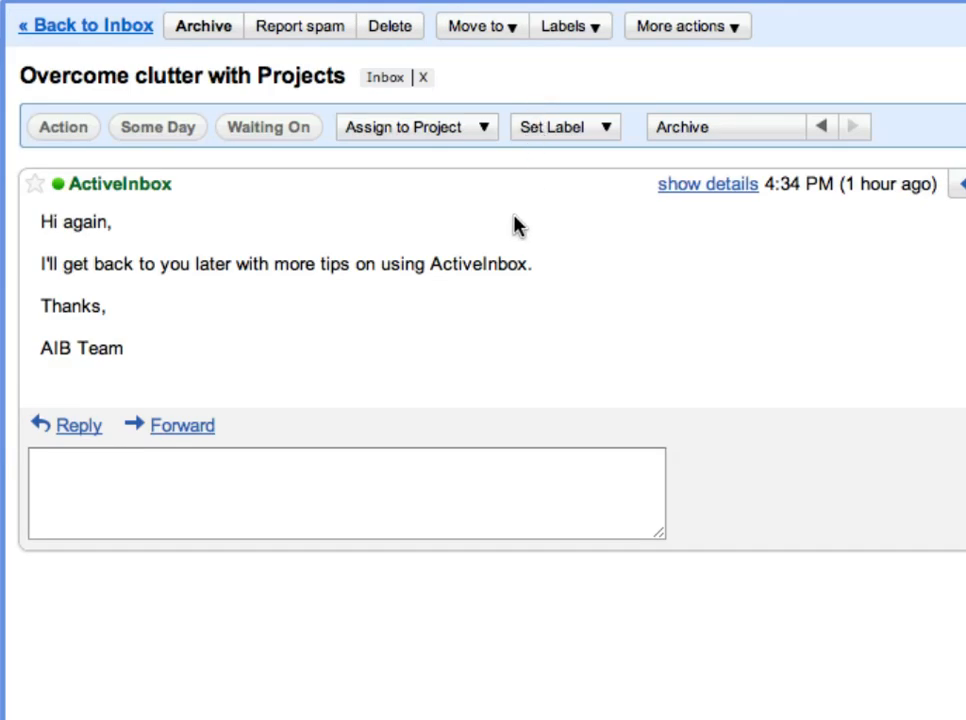
click(416, 128)
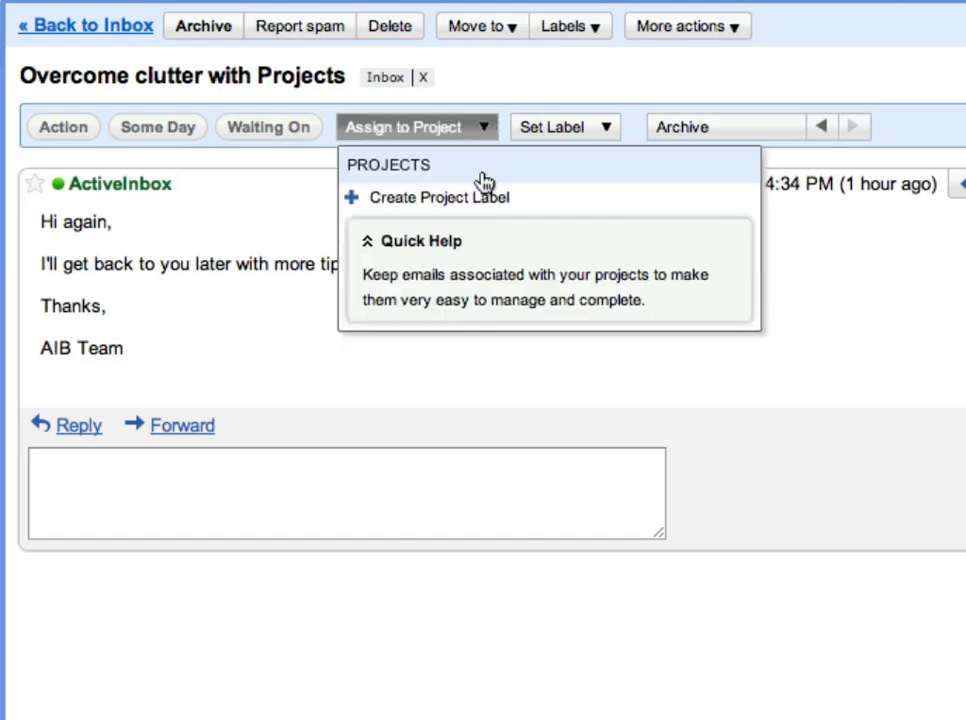
click(428, 198)
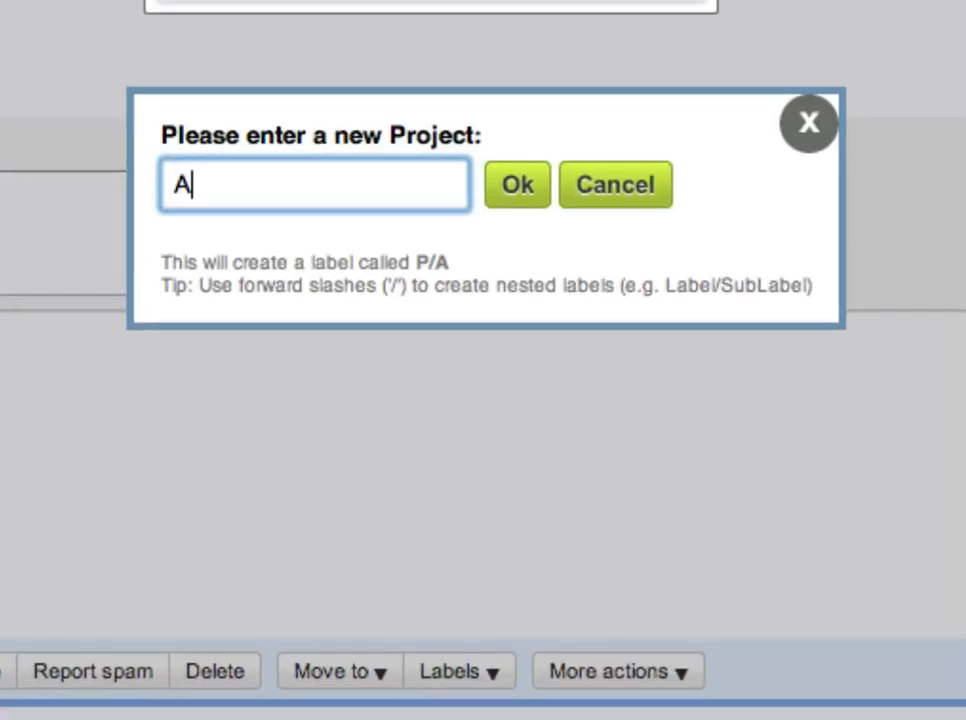
text(ctive)
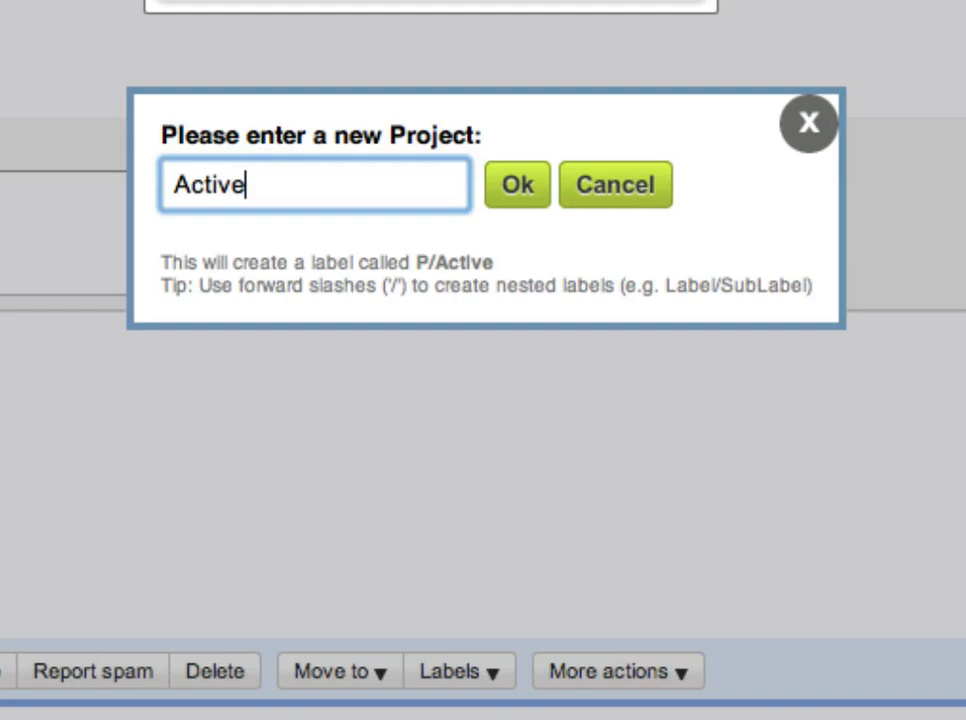
text(Inbox/Fix Email)
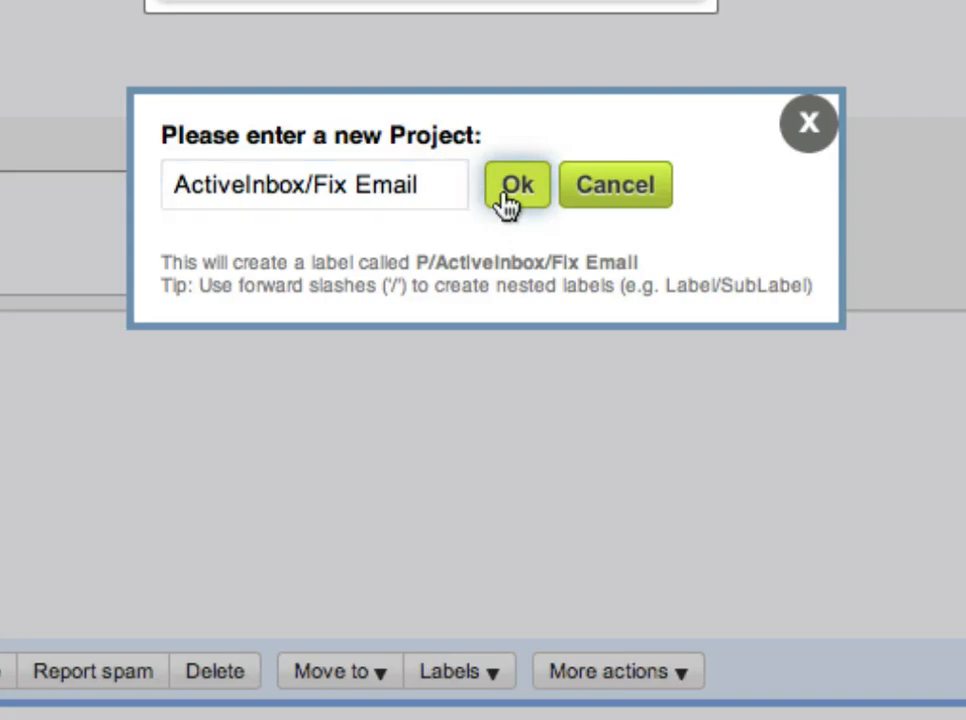
click(516, 184)
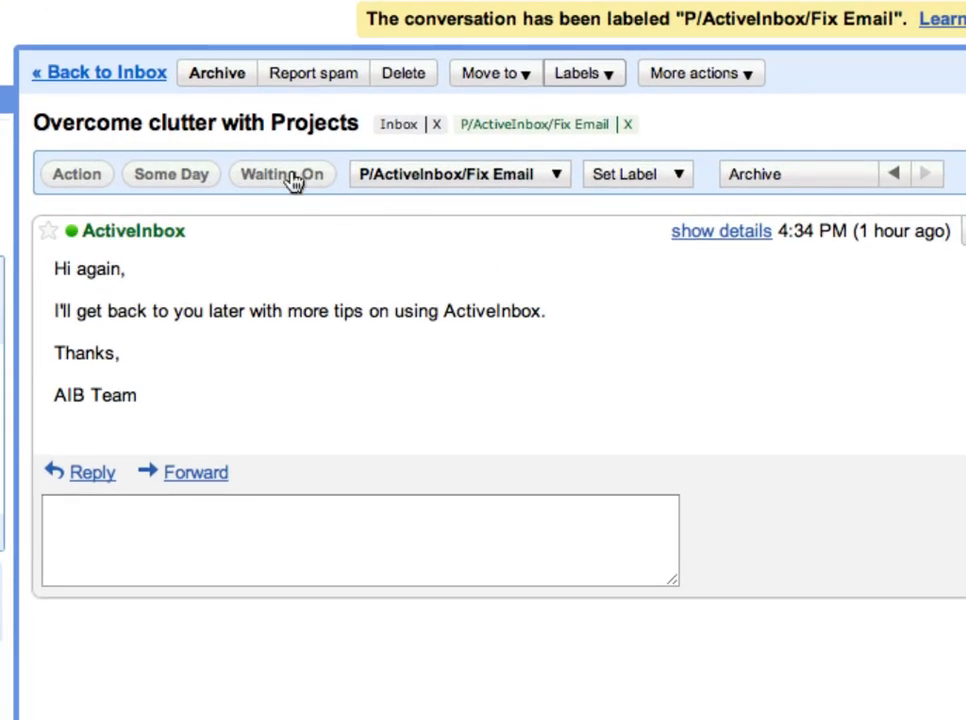
Step: Mark the 'Overcome clutter with Projects' email as Waiting On
click(280, 172)
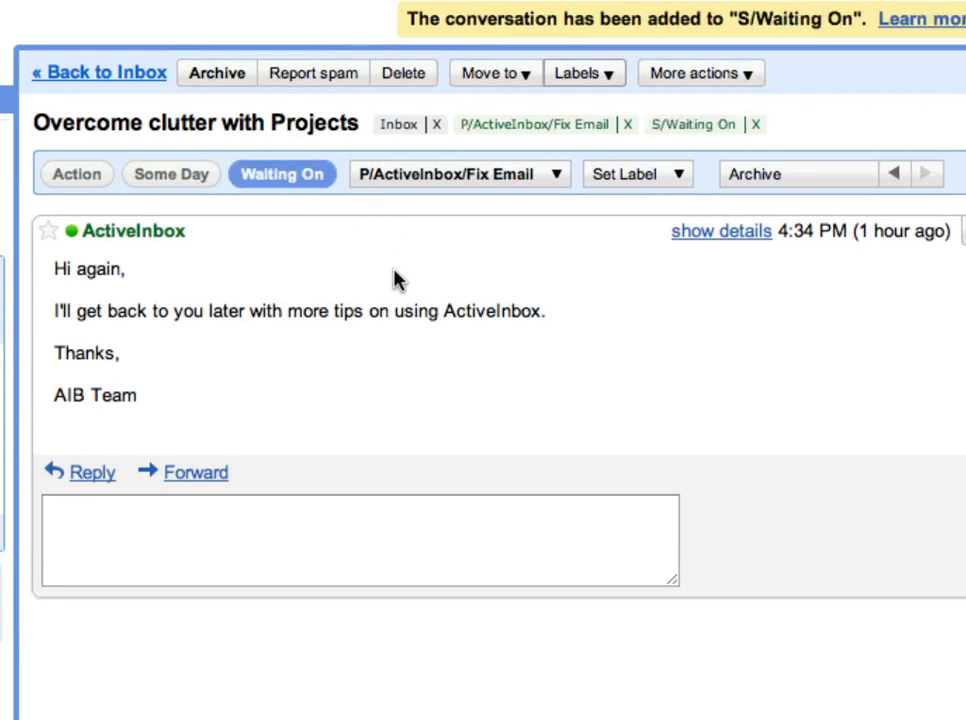
mouse_move(692, 200)
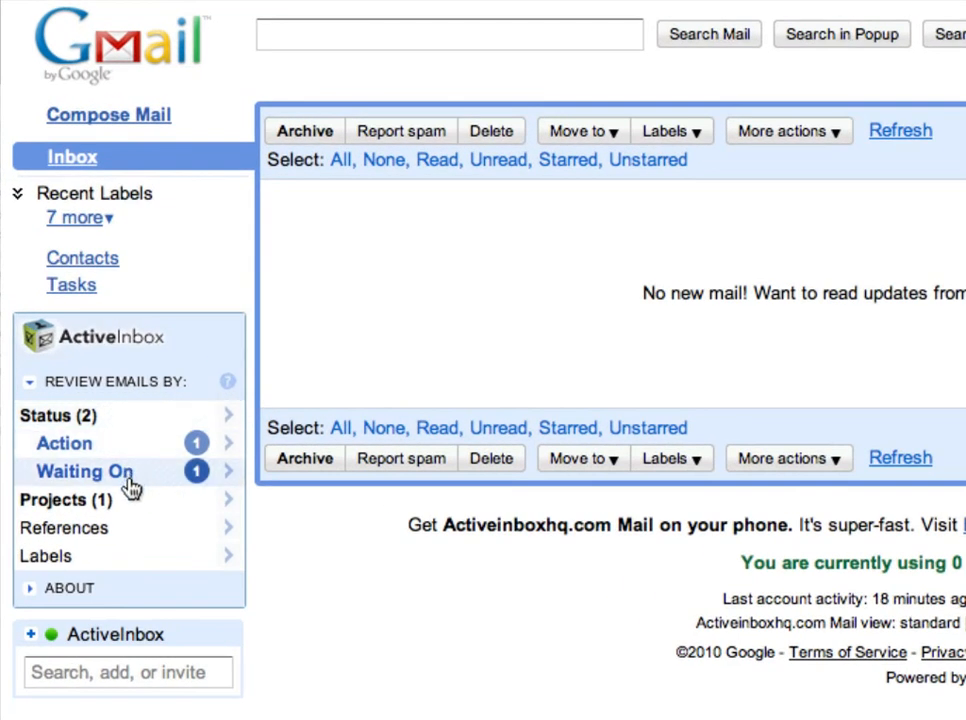
Step: View the Fix Email project's emails under ActiveInbox, then return to the inbox
click(228, 500)
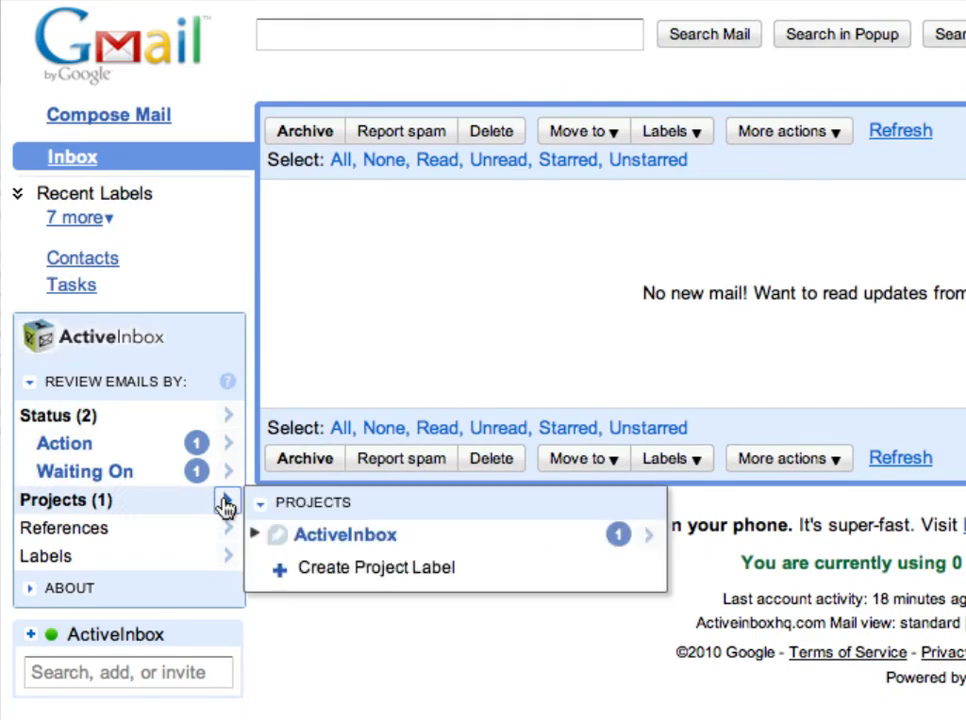
click(256, 534)
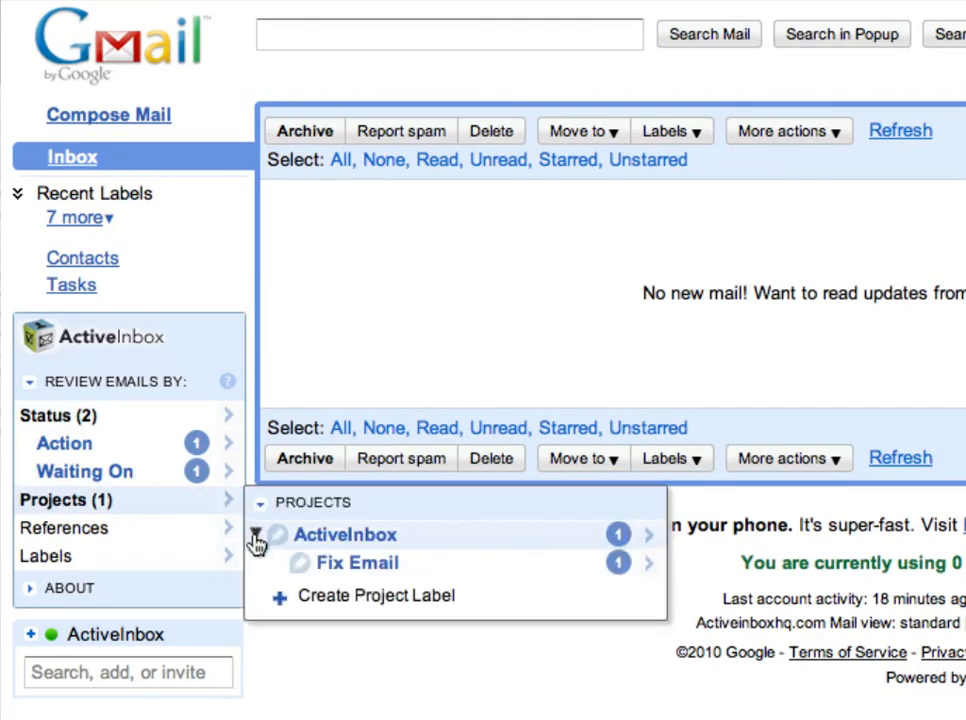
mouse_move(340, 570)
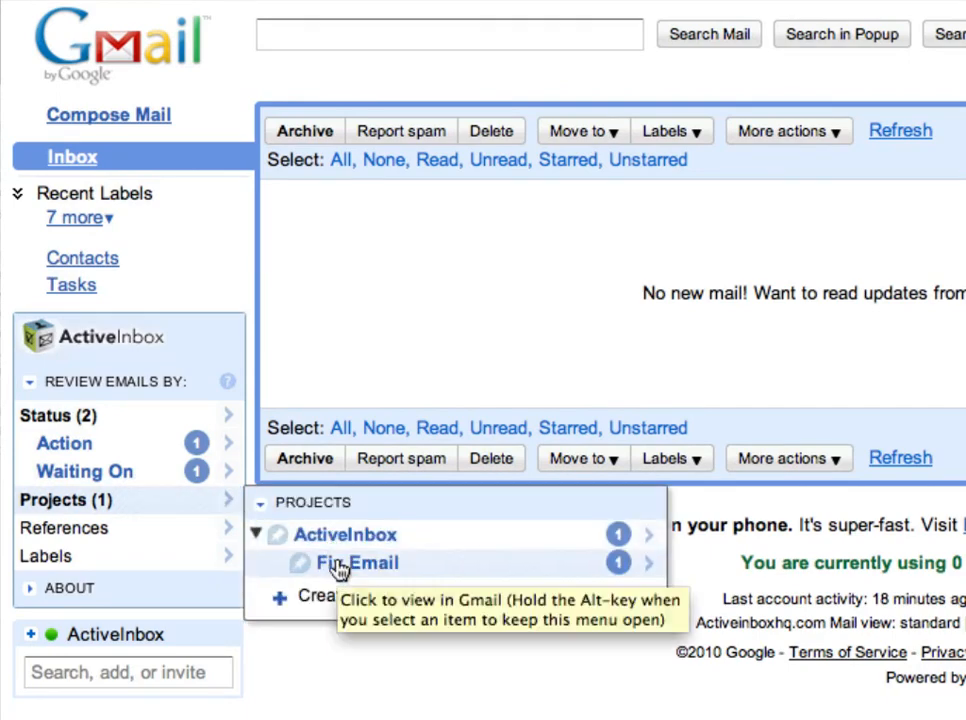
click(358, 562)
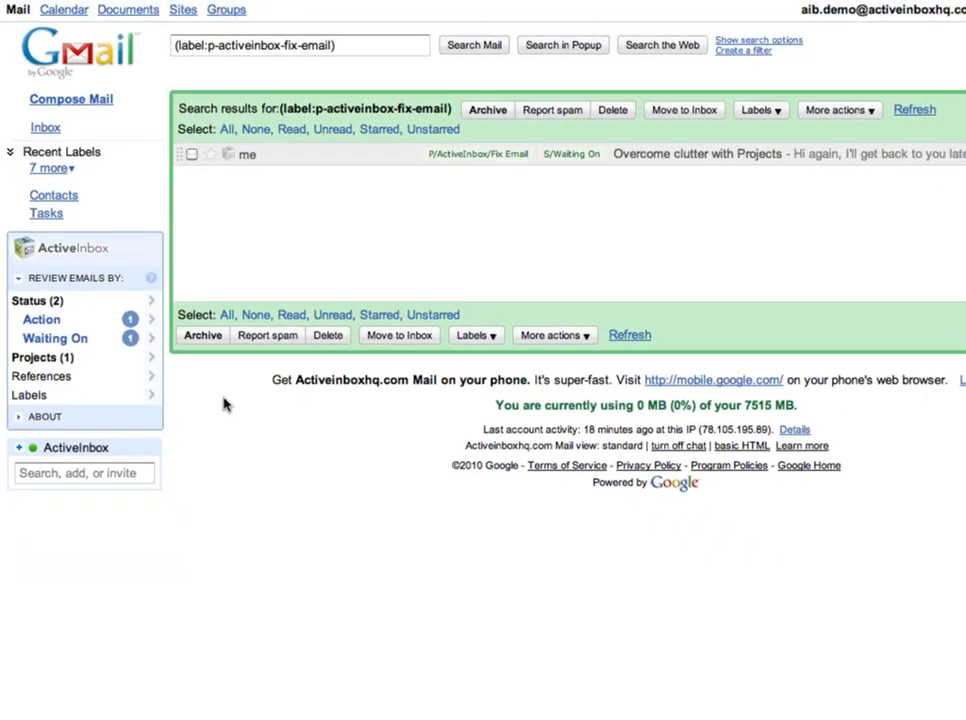
click(44, 126)
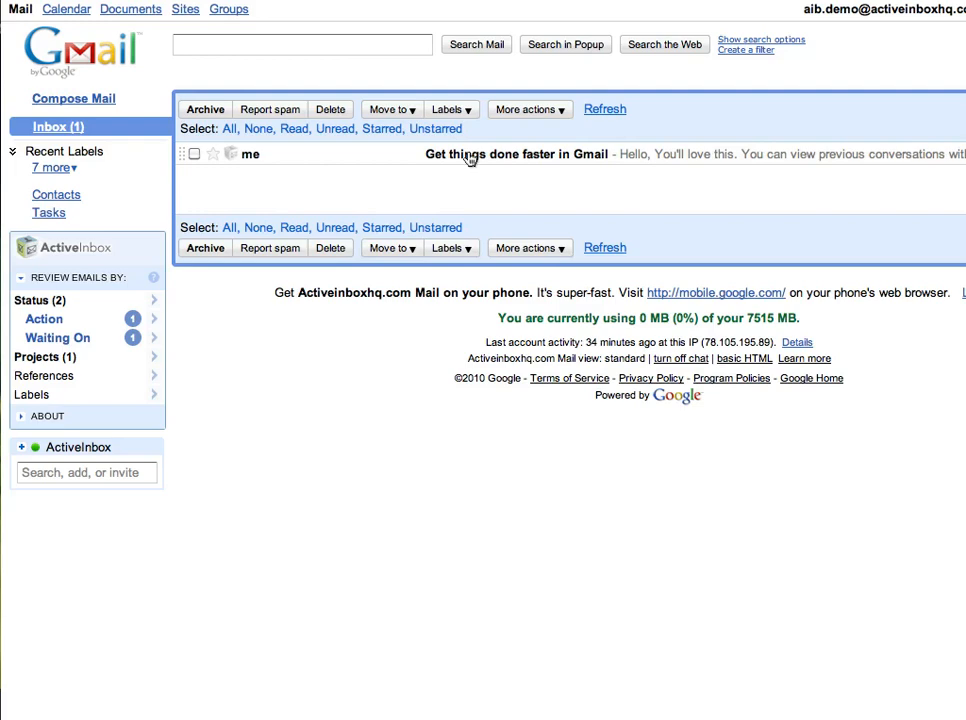
mouse_move(472, 160)
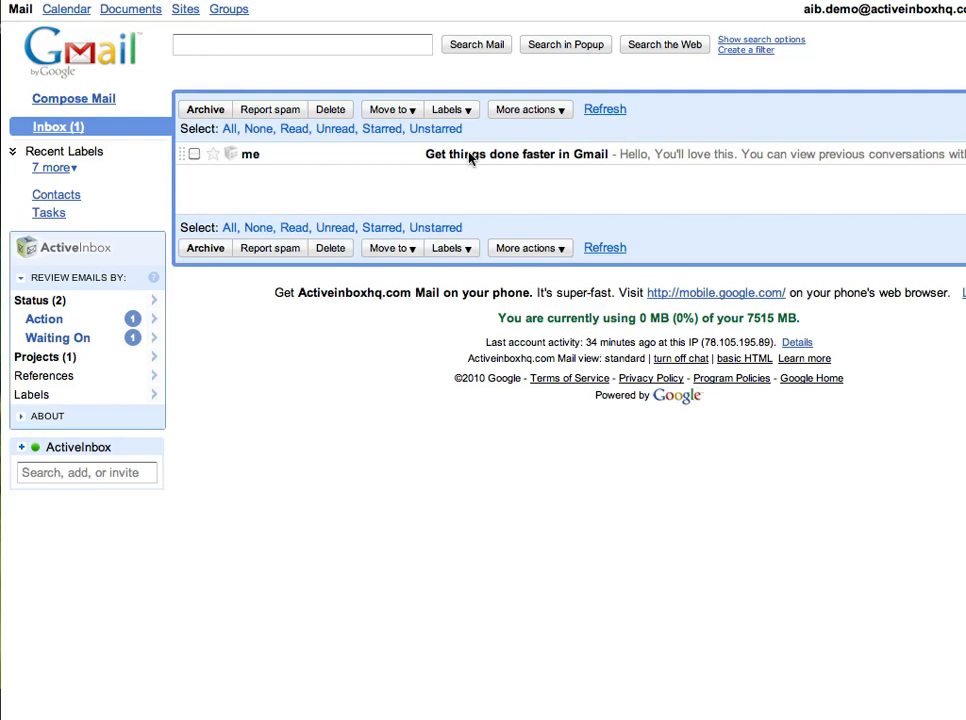
Step: File the 'Get things done faster in Gmail' email under the 'Be Smarter in Gmail' project
click(516, 152)
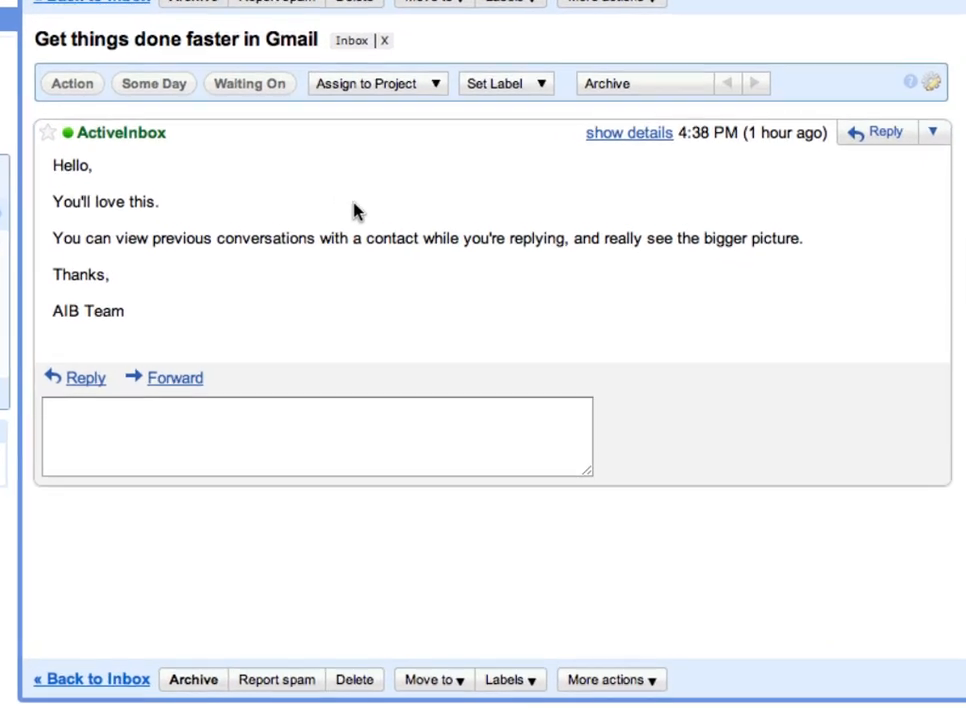
click(376, 84)
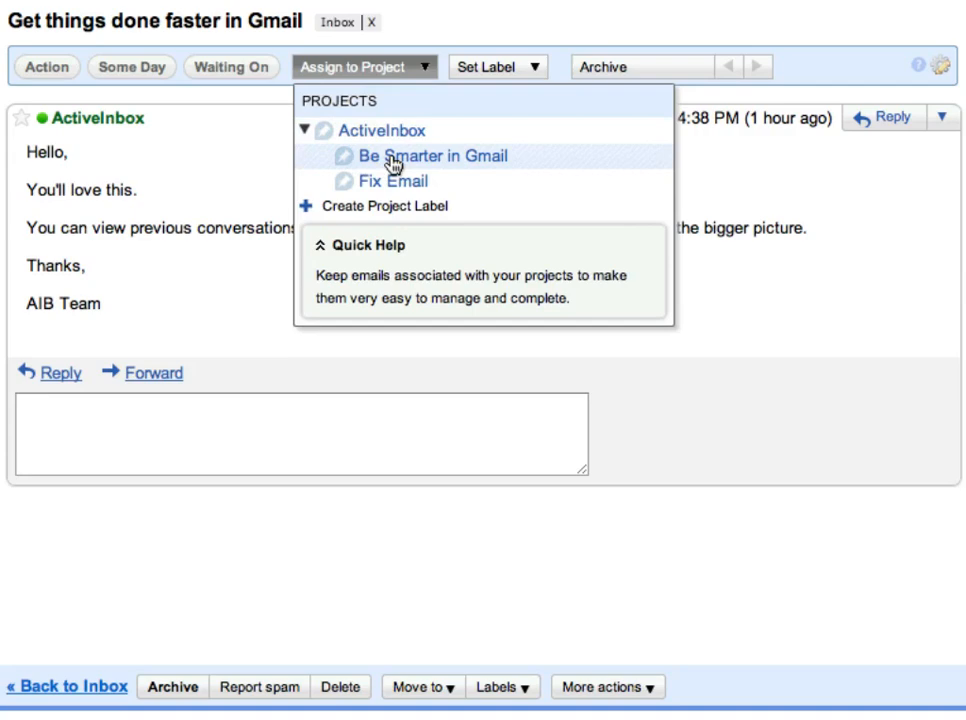
click(430, 156)
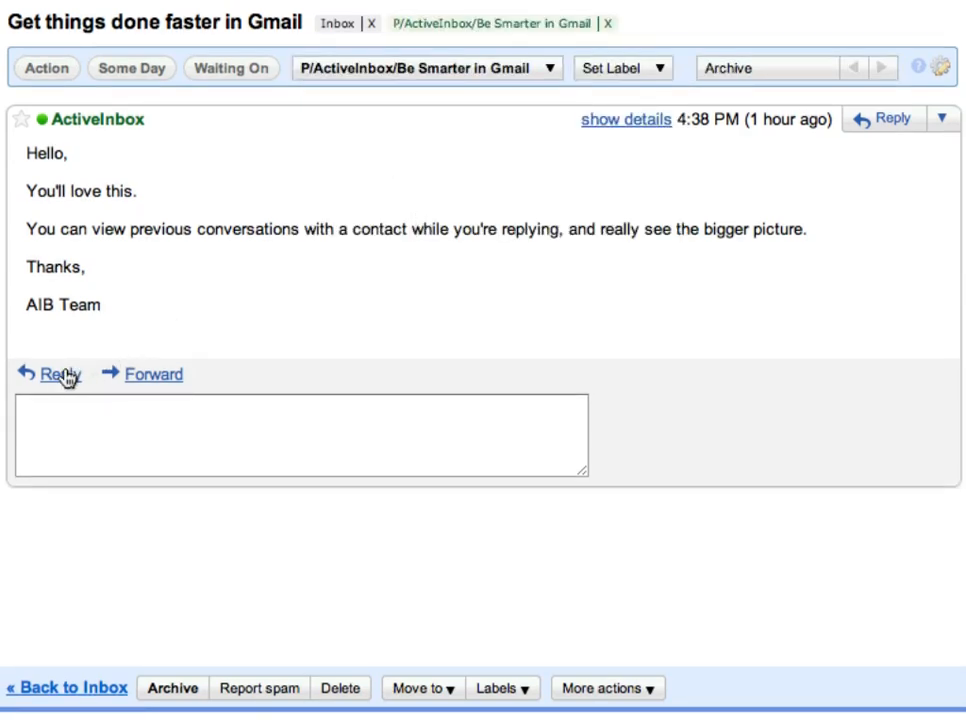
Step: Start a reply and review previous emails with this contact
click(58, 374)
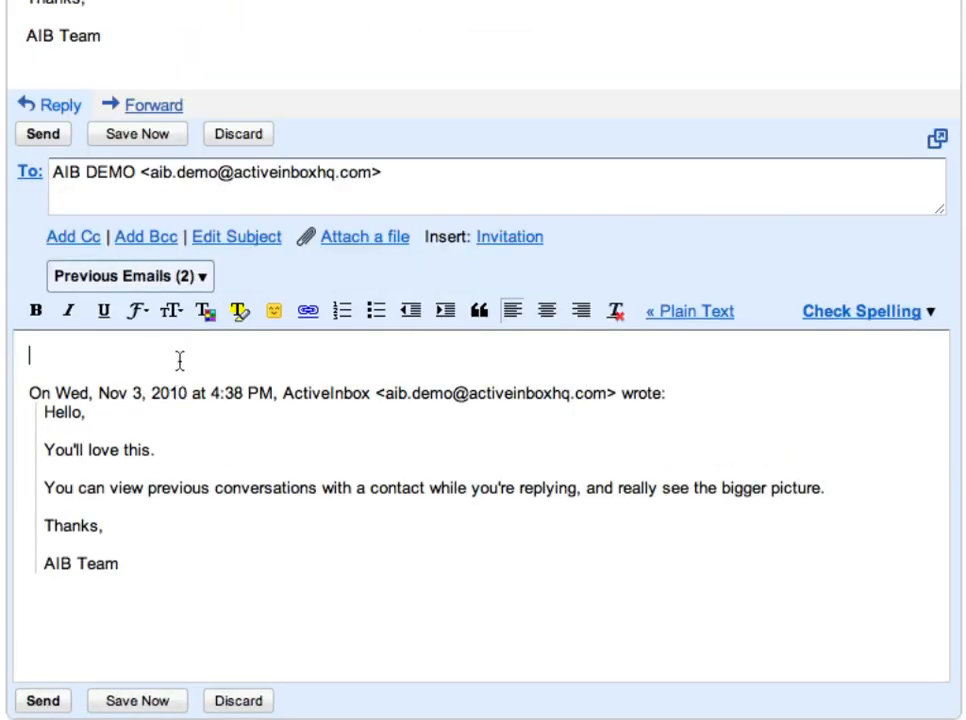
click(128, 276)
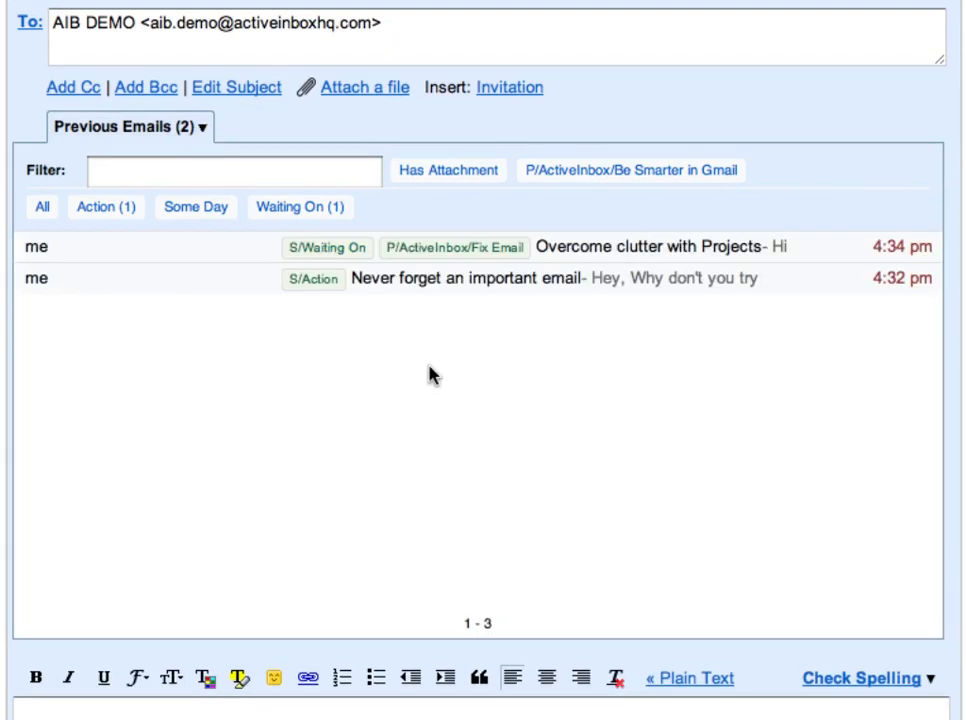
click(660, 248)
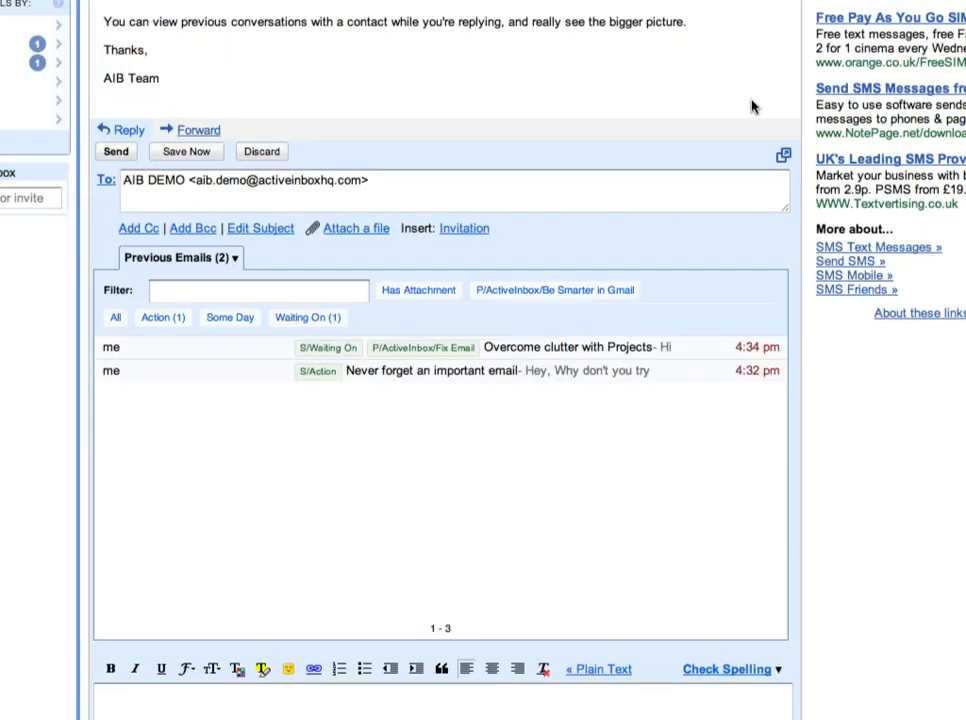
scroll(down, 3)
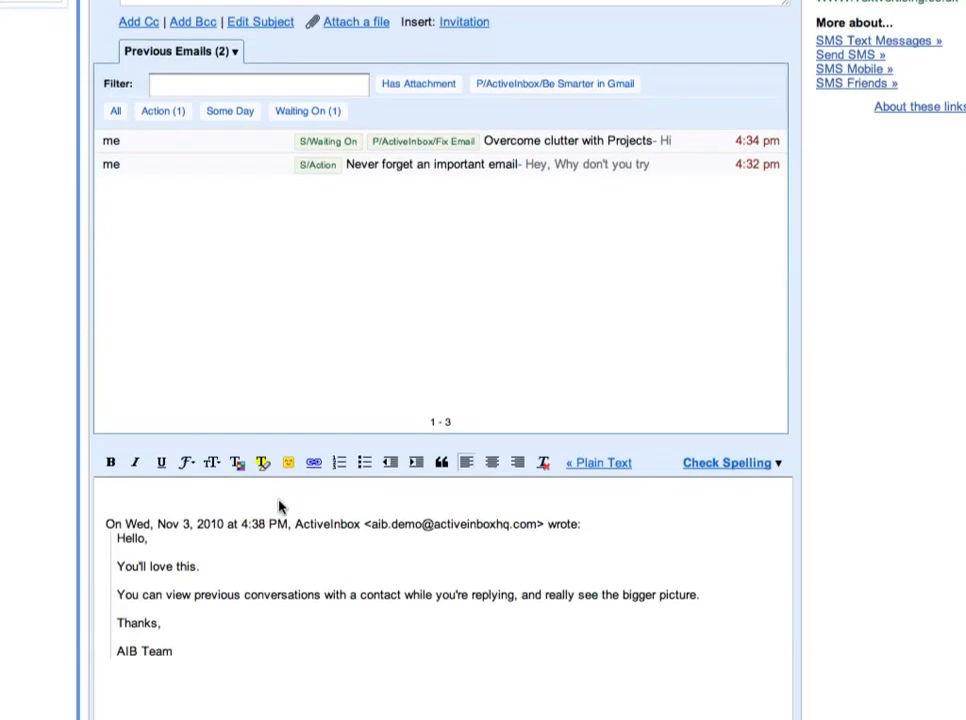
Step: Send the reply reading 'Great!' on the thread
text(Great!)
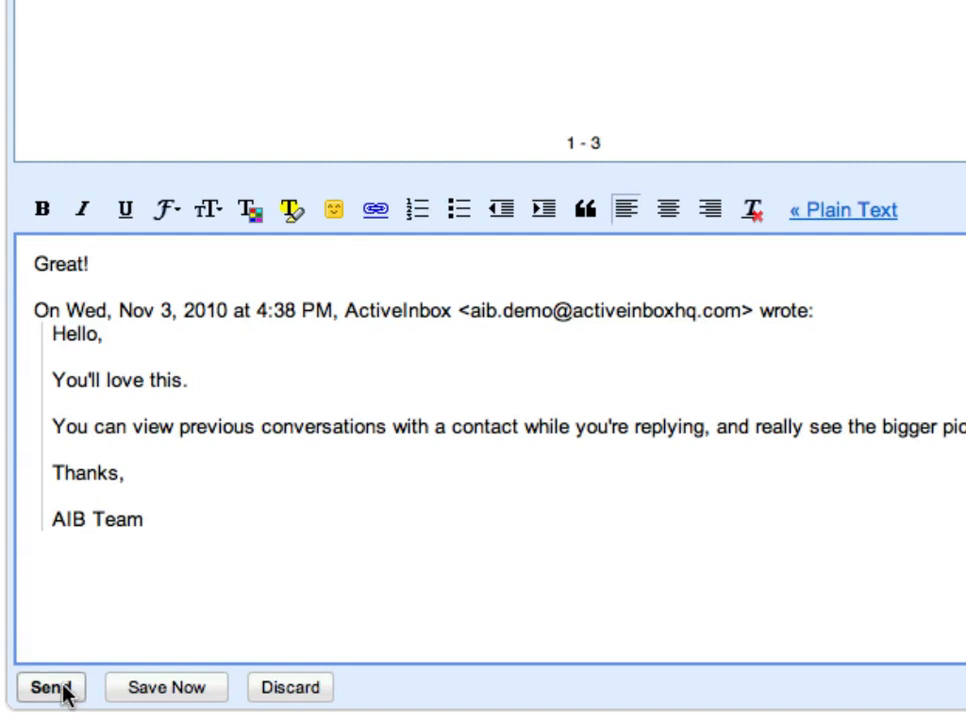
click(48, 688)
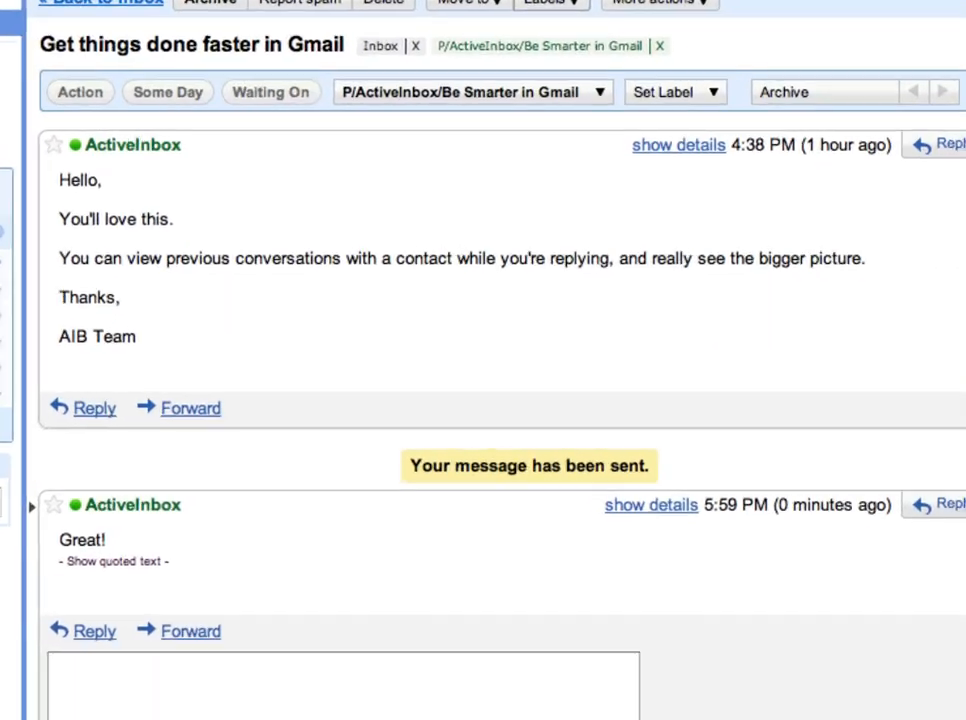
scroll(up, 3)
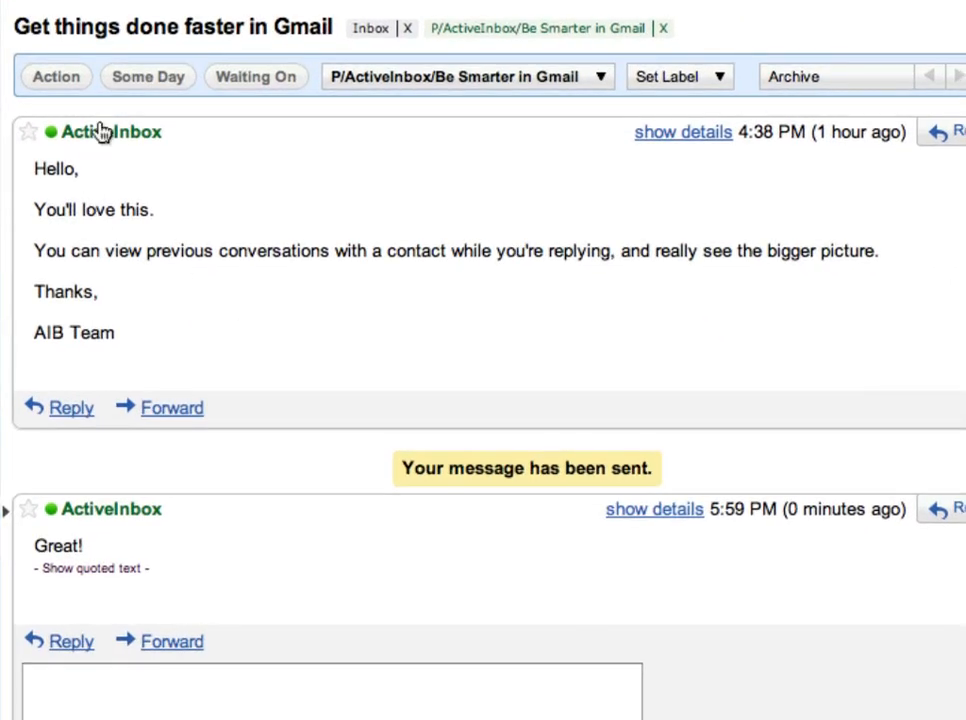